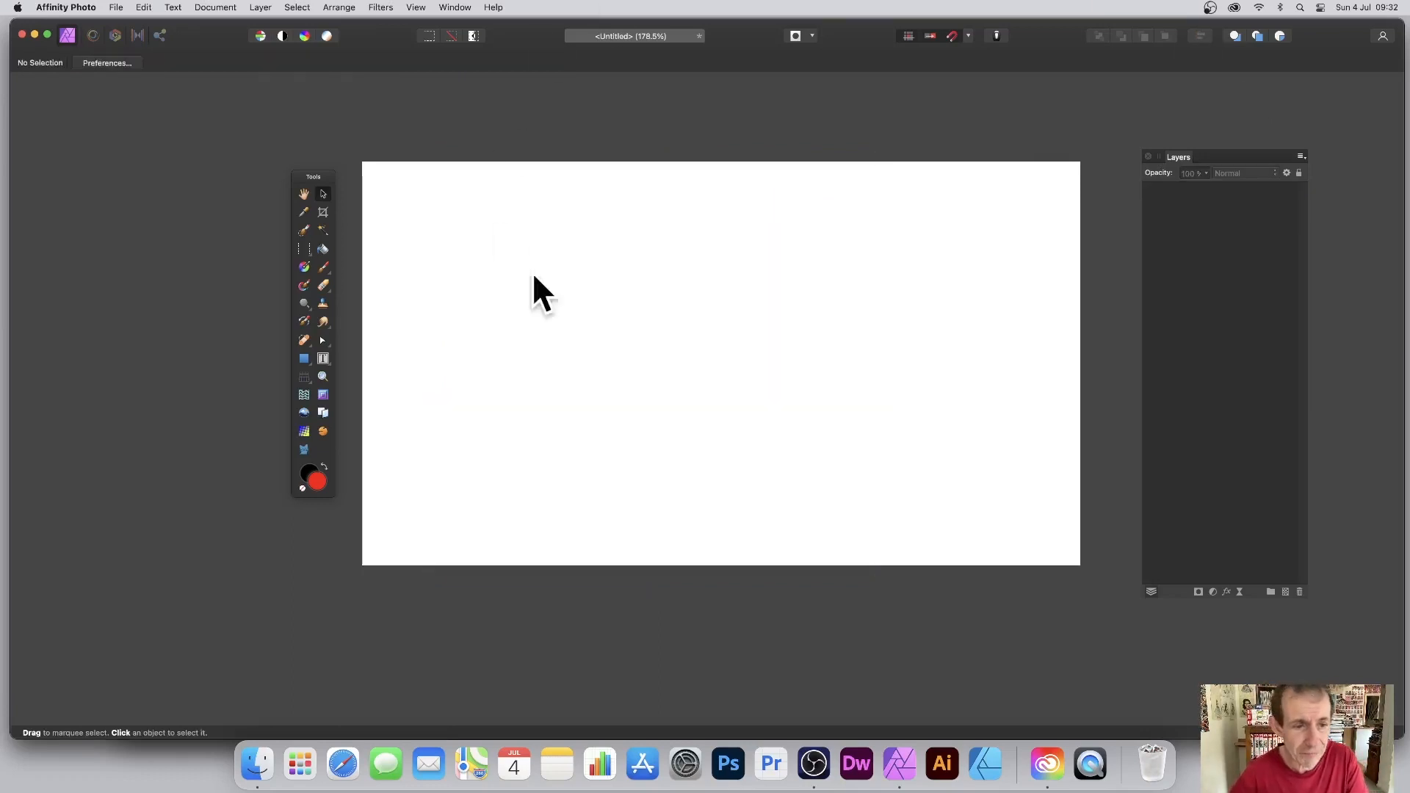
Add the Cat shape tool to the Tools panel via Customise Tools and close the dialog
left_click(414, 8)
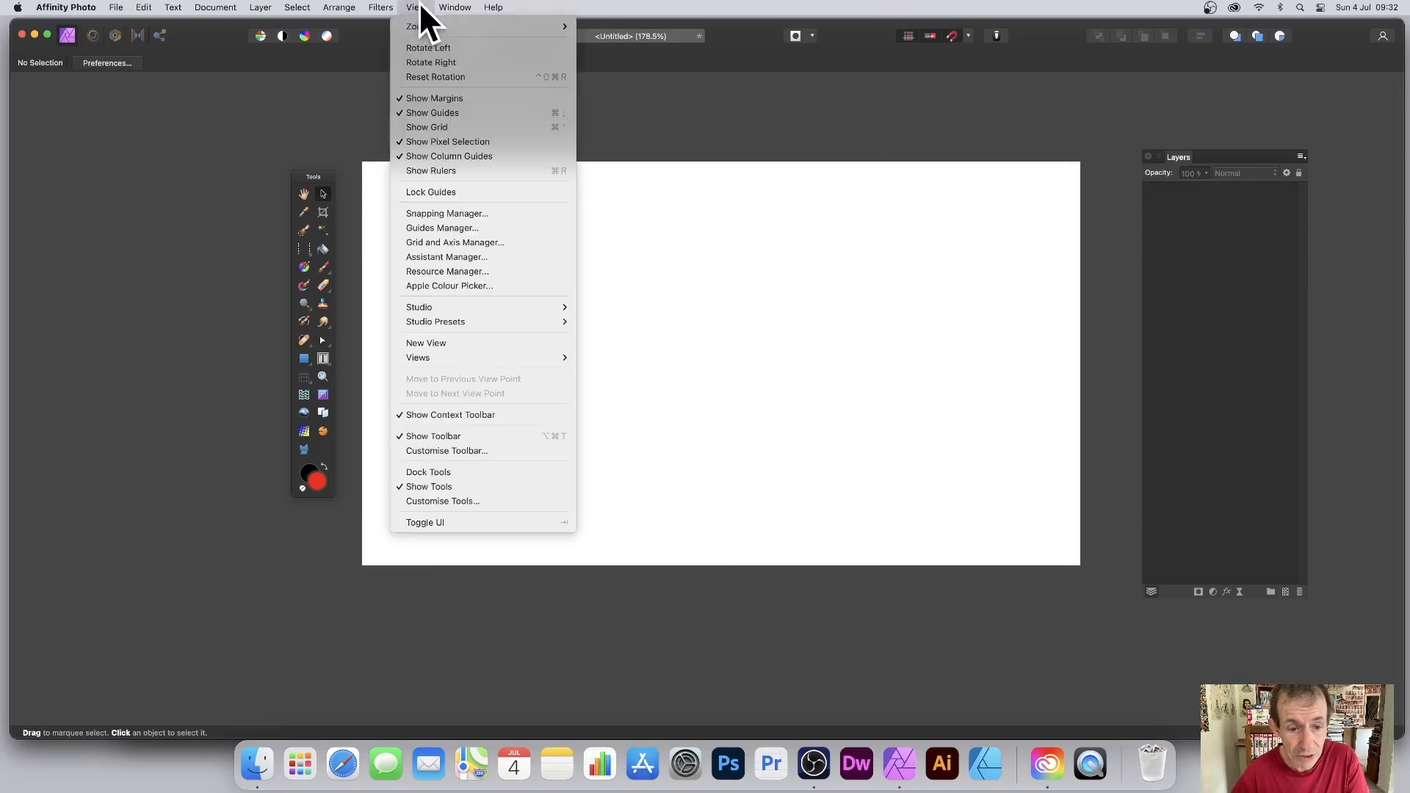
mouse_move(442, 501)
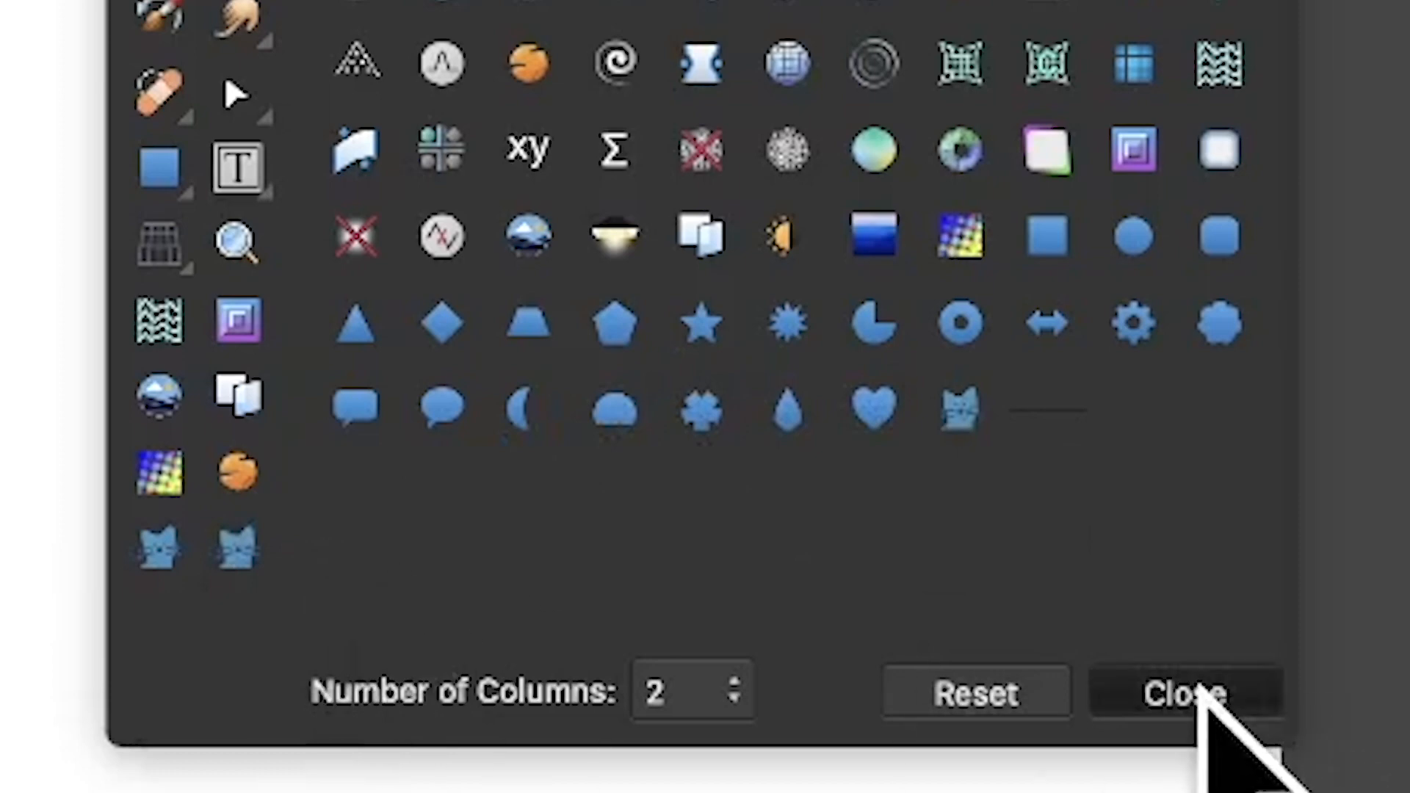
left_click(1181, 692)
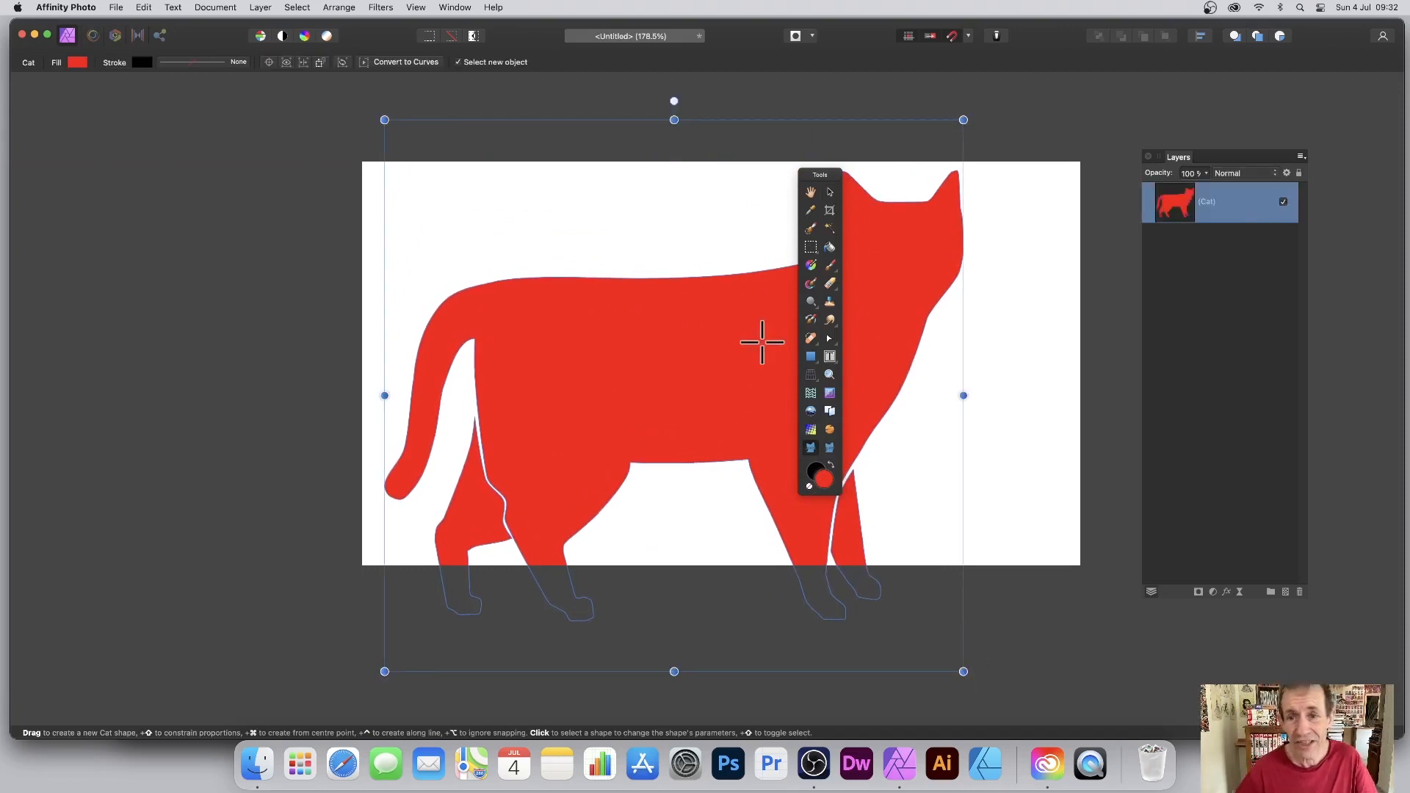
mouse_move(258, 106)
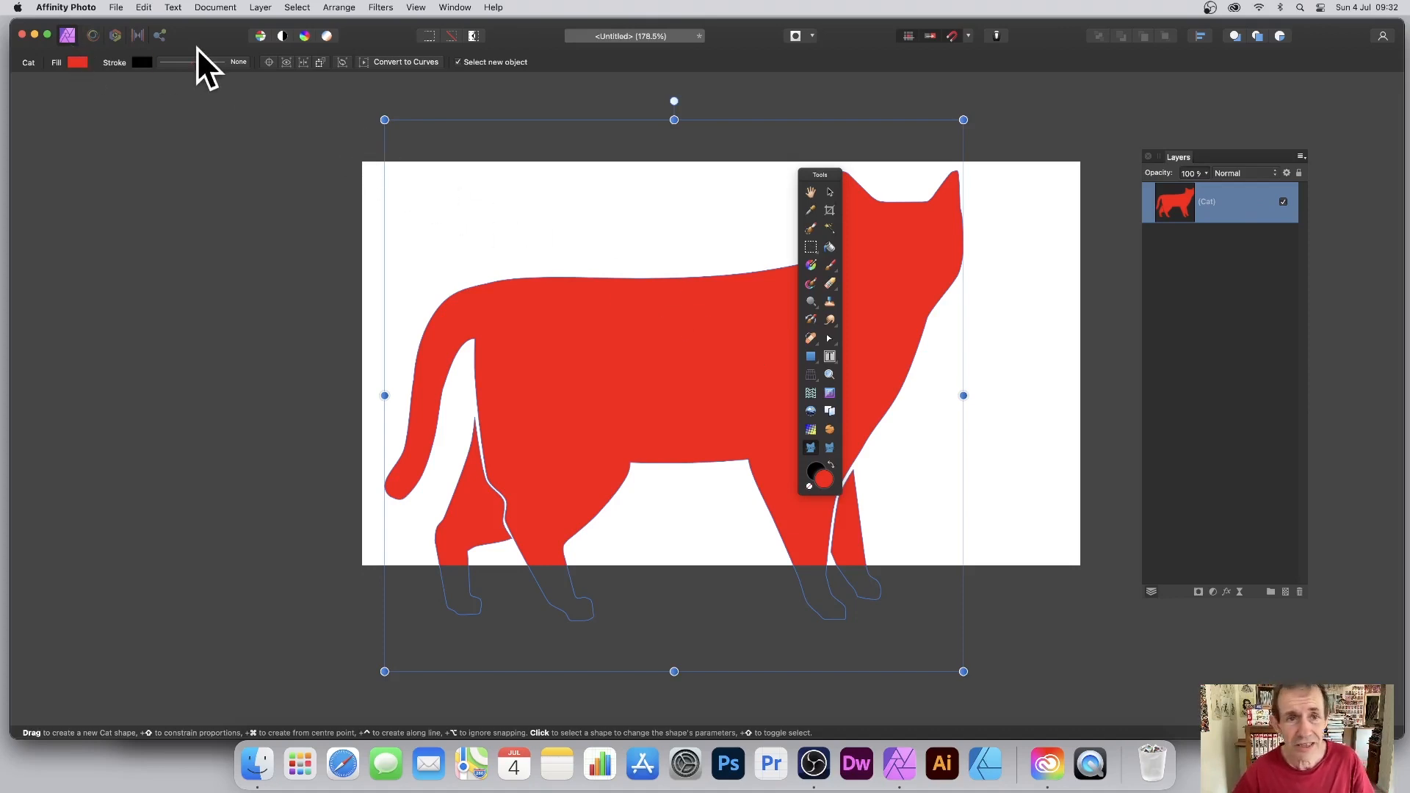
Convert the drawn red cat shape to curves from the context toolbar
left_click(405, 62)
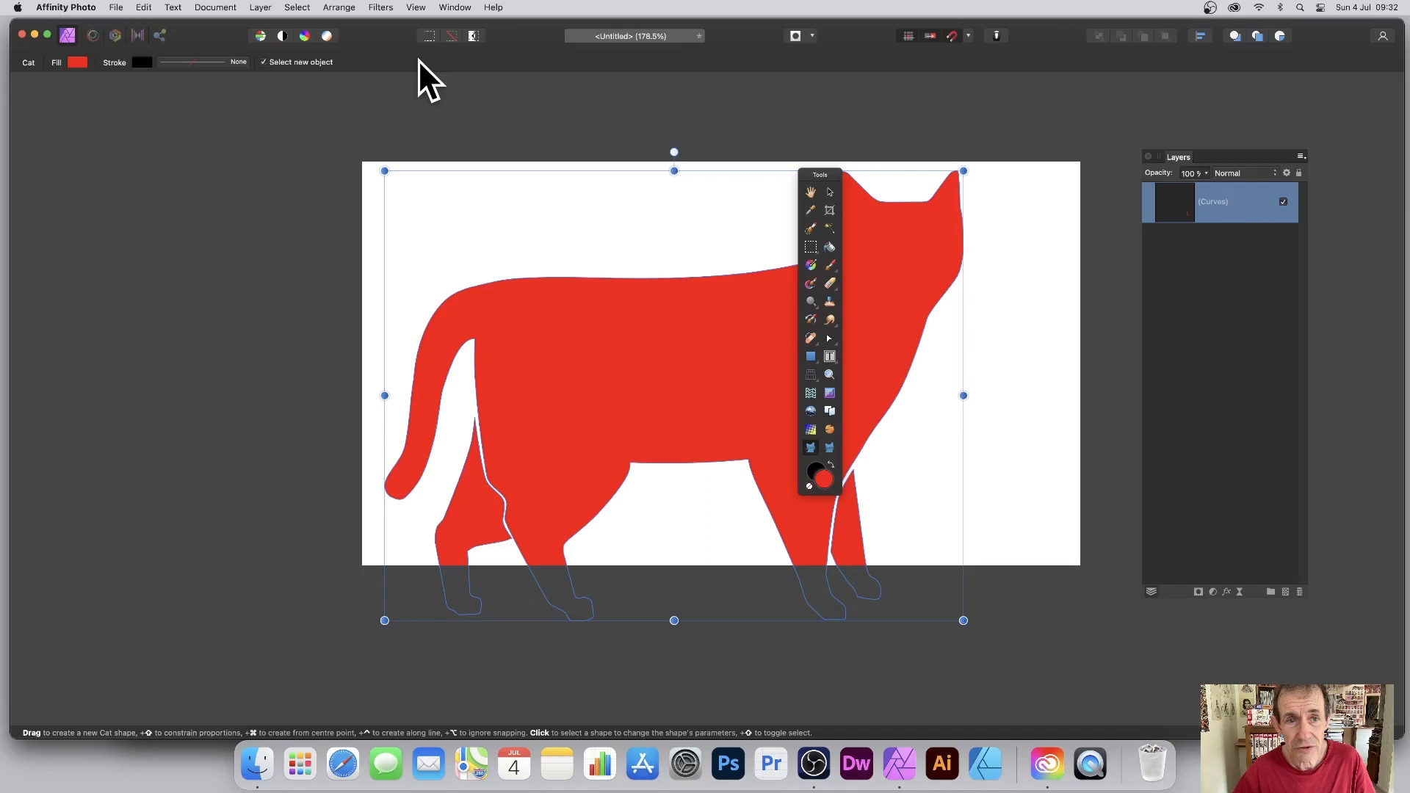